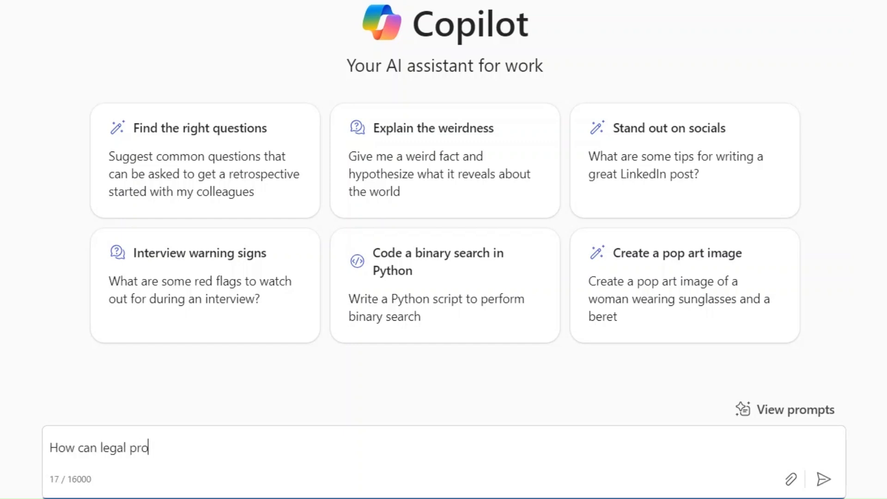
# Type the question "How can legal professionals use Copilot?" into the Copilot chat box.
pyautogui.write('fessionals use Copil')
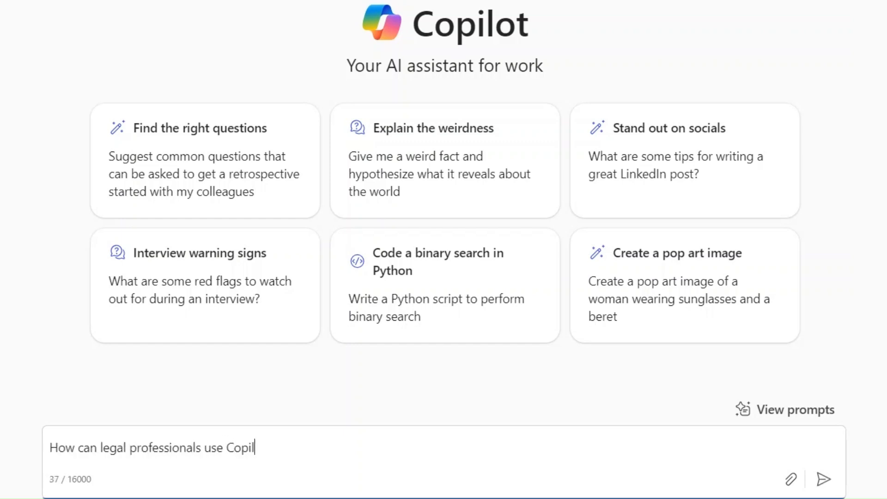
pyautogui.write('ot?')
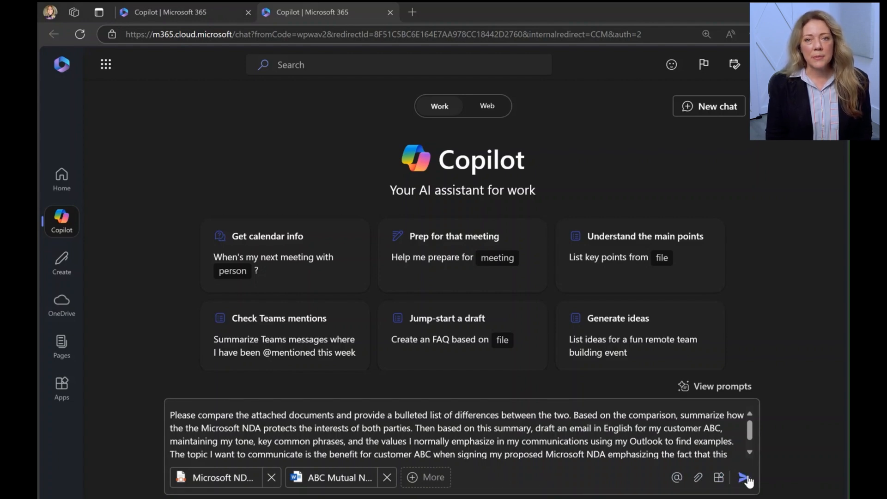
# Submit the NDA comparison and customer email prompt to Copilot.
pyautogui.click(746, 477)
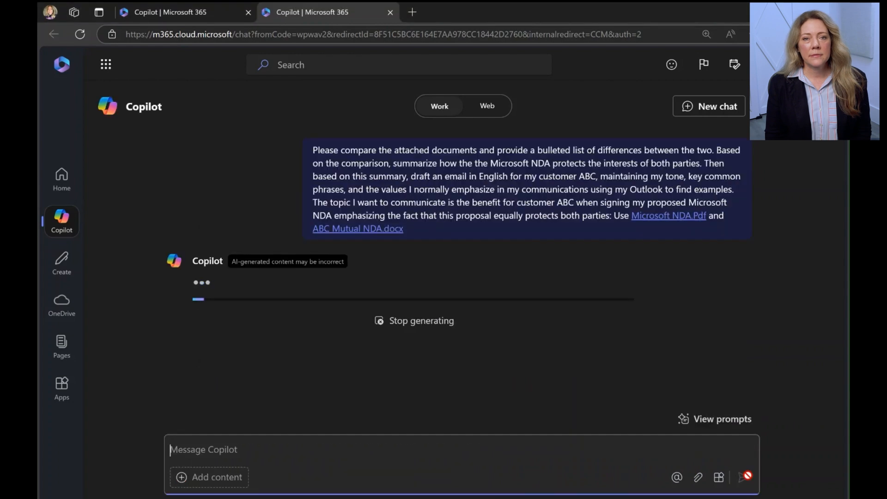